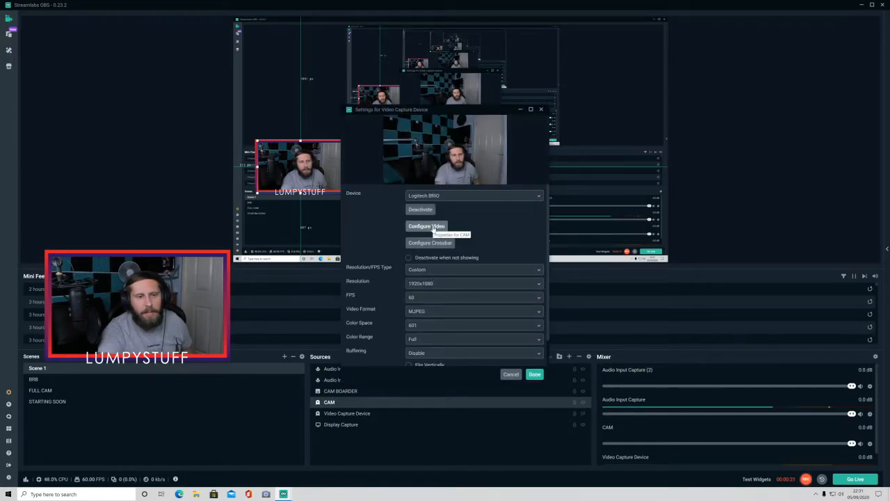
Step: Review the webcam capture device's video settings (1920x1080, 60 FPS, MJPEG) and close them
left_click(426, 226)
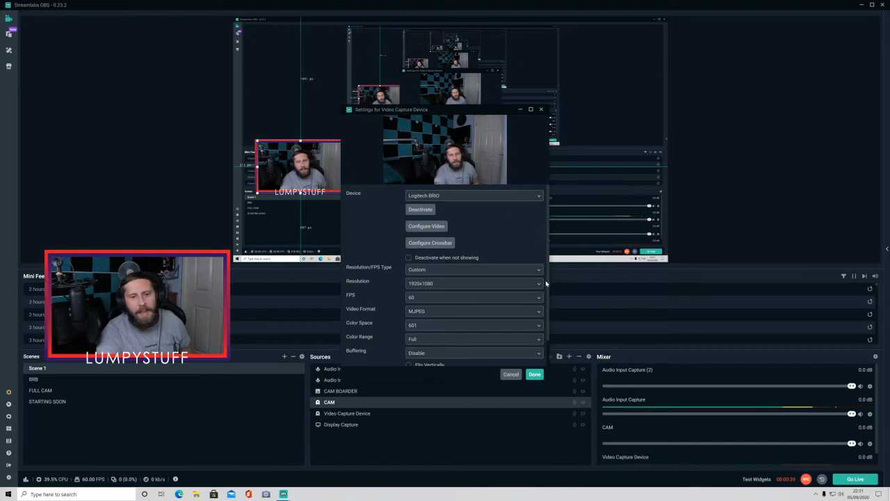
left_click(535, 374)
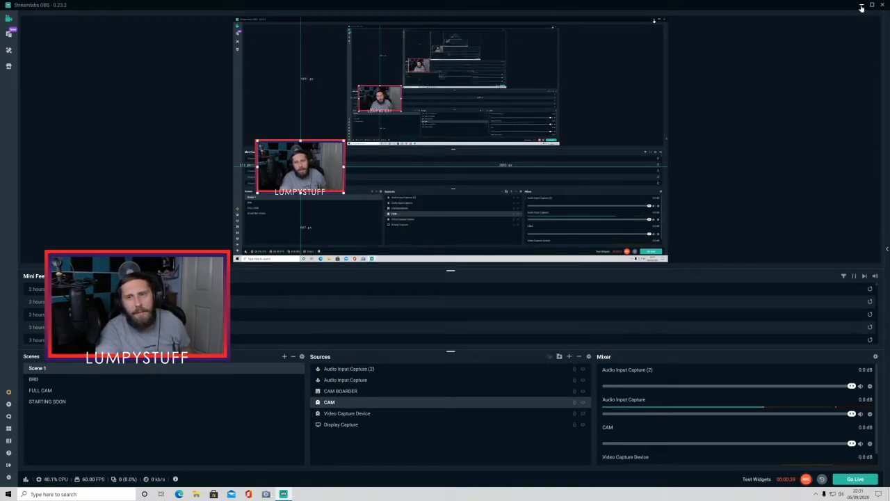
Step: Launch Device Manager from the Start search for 'dev'
left_click(862, 7)
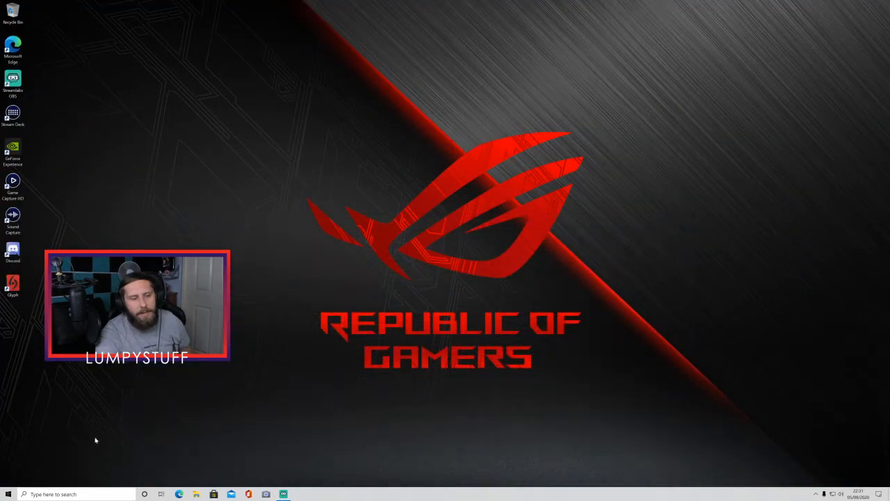
type("dev")
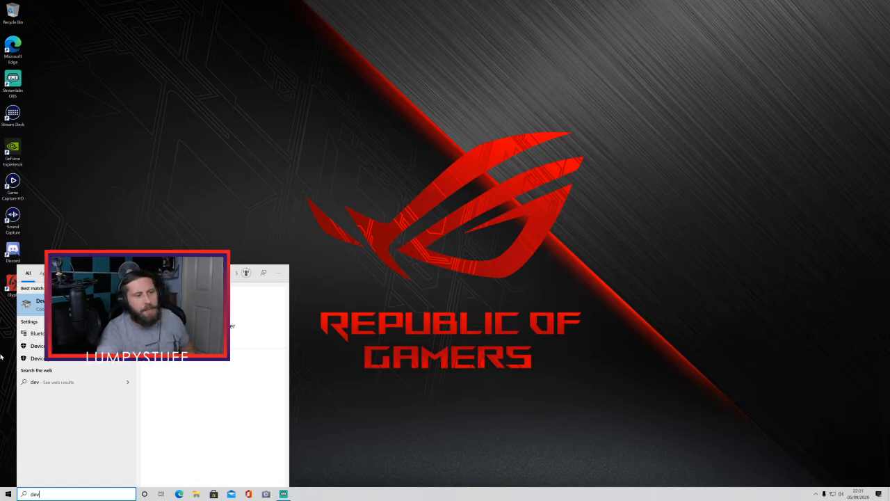
left_click(39, 300)
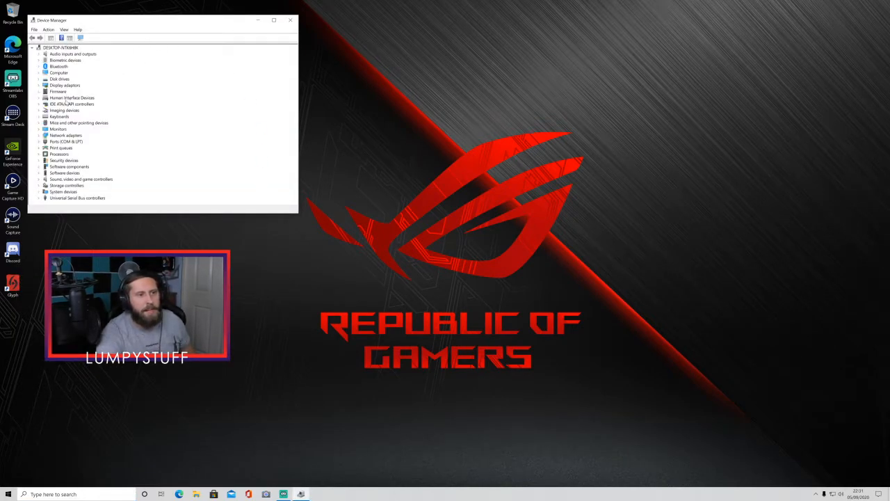
Step: Check the Logitech BRIO webcam's driver, confirming the best driver is already installed
left_click(45, 110)
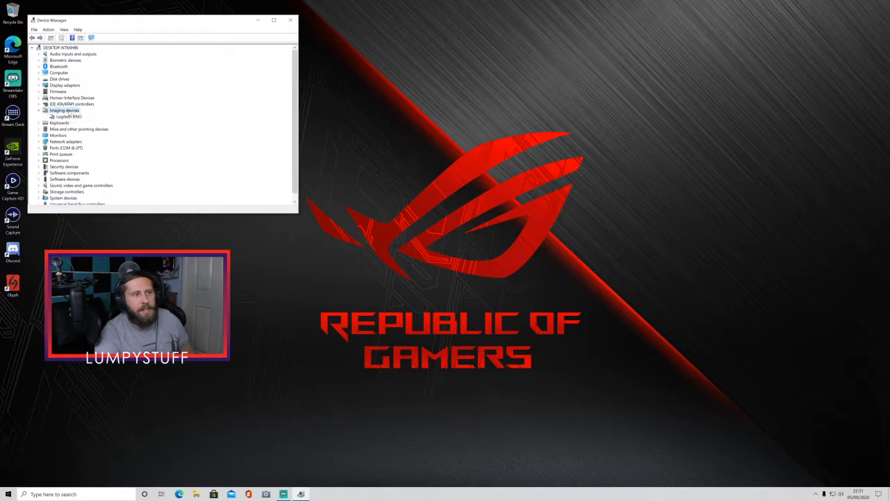
double_click(68, 117)
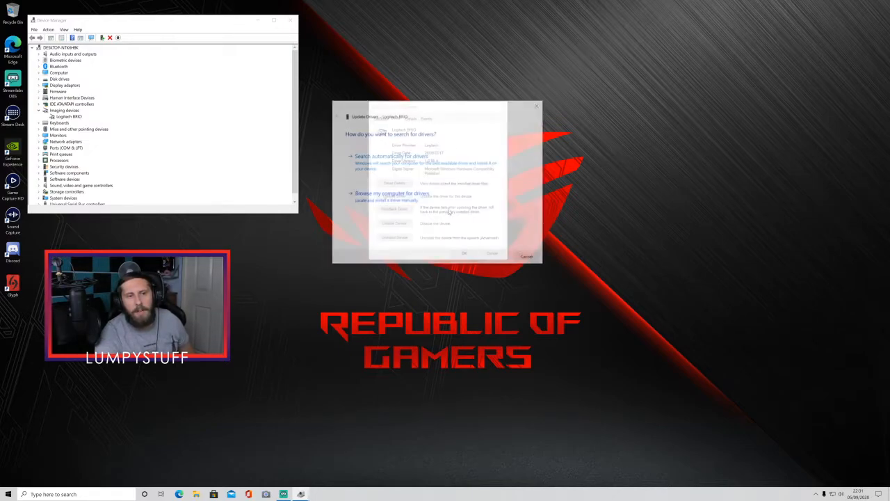
left_click(391, 156)
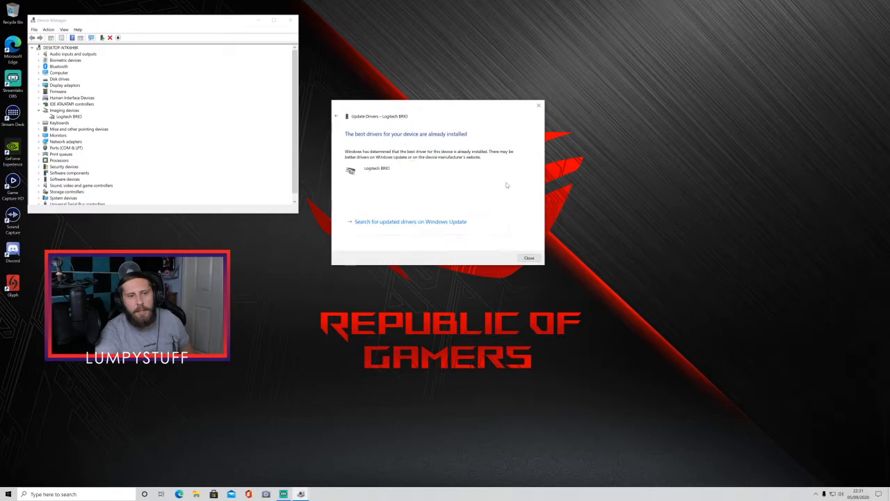
mouse_move(447, 142)
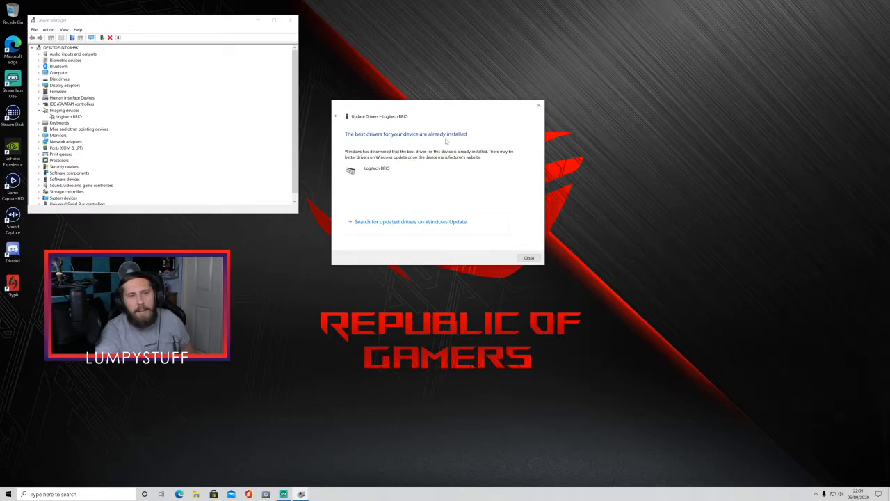
Step: Dismiss the driver update result dialog
left_click(528, 257)
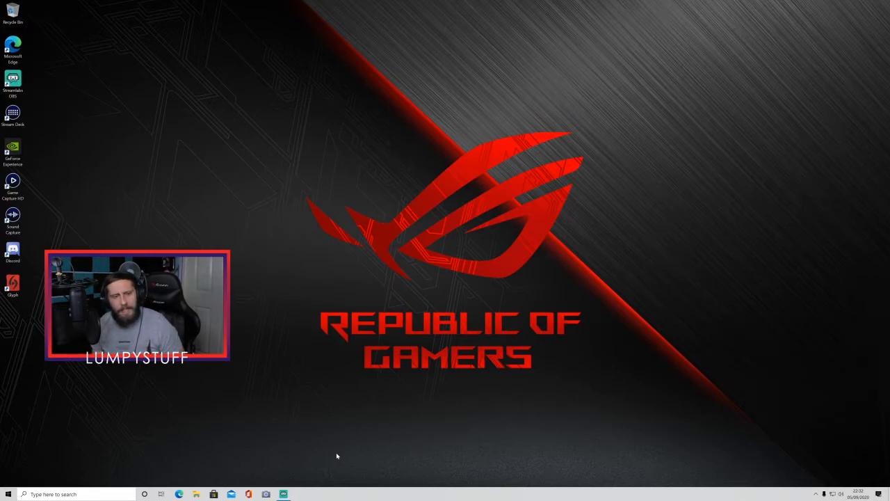
mouse_move(286, 376)
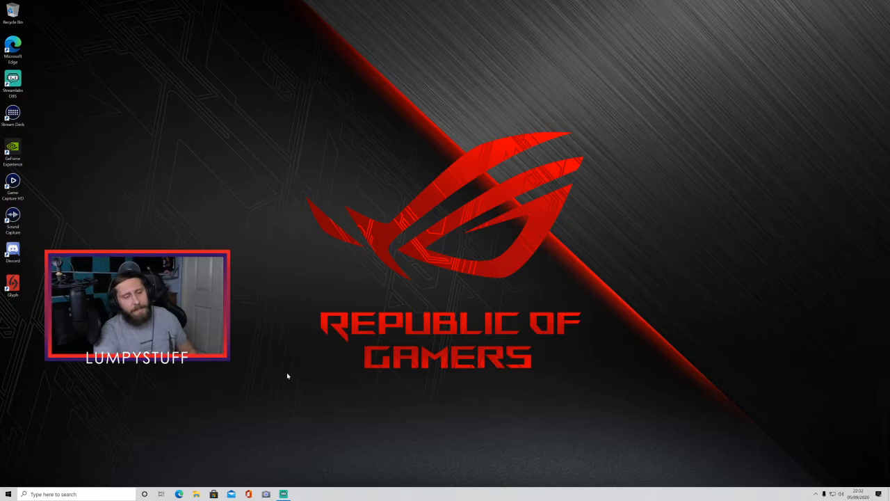
mouse_move(245, 395)
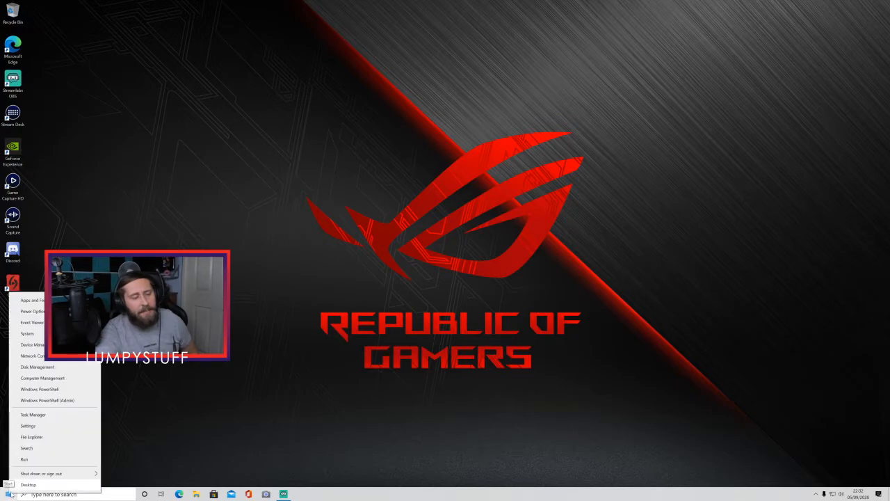
Step: Launch System Configuration via the Run box with msconfig
left_click(25, 460)
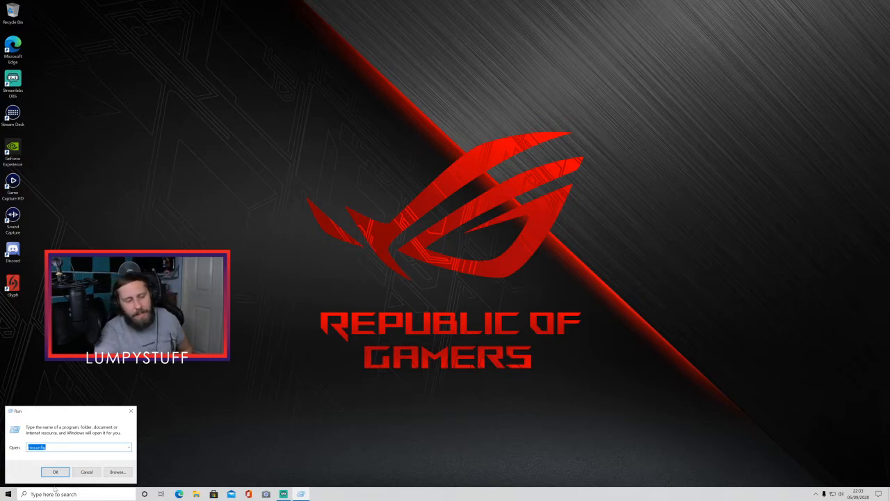
left_click(55, 472)
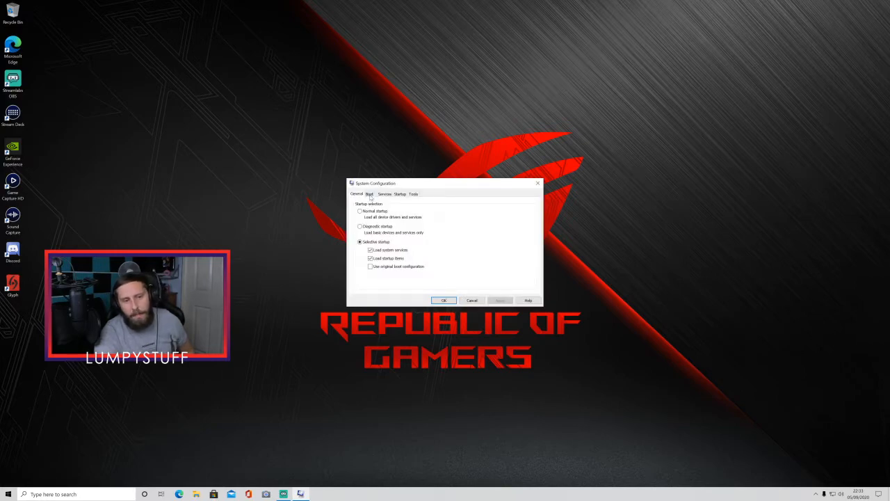
Step: Set the advanced boot options to use the maximum number of processors
left_click(370, 195)
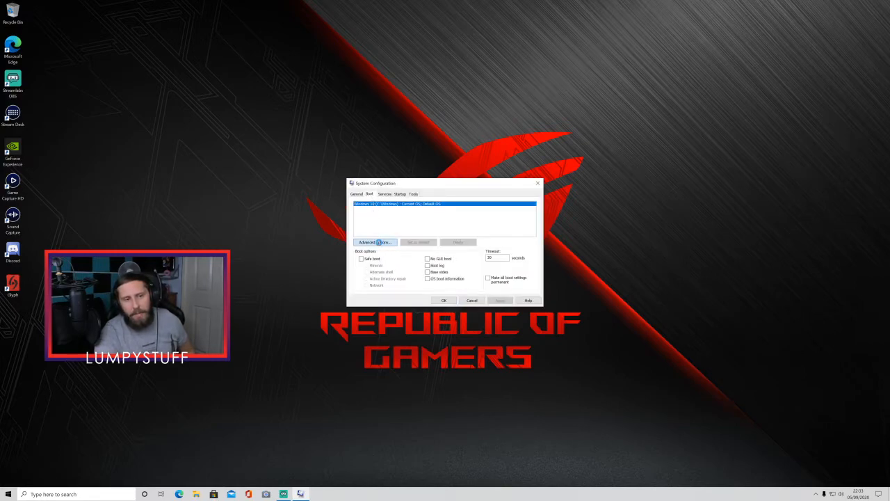
left_click(376, 242)
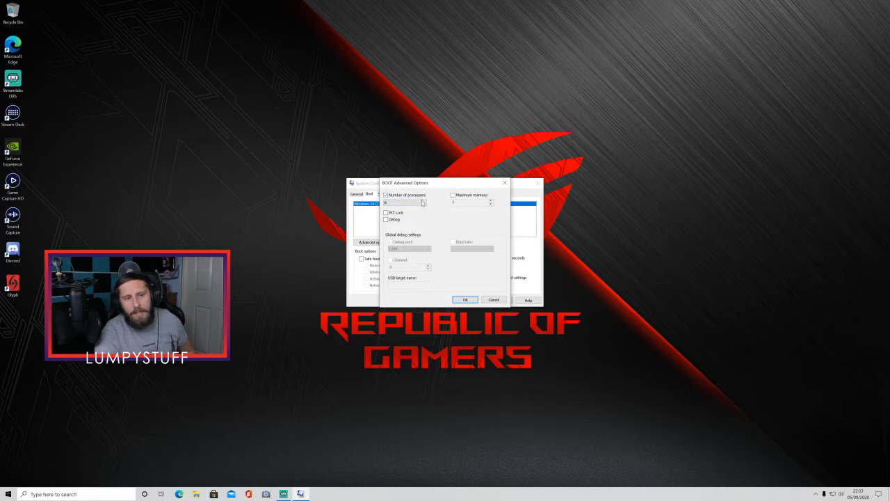
left_click(424, 203)
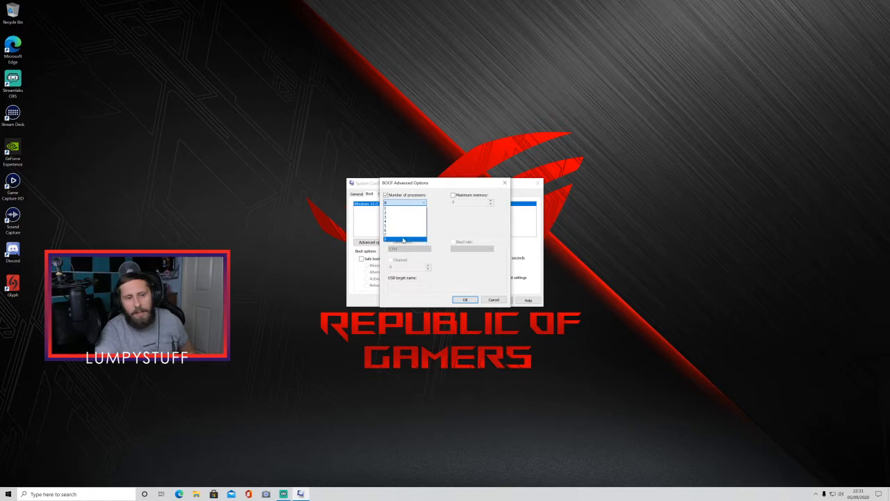
left_click(465, 301)
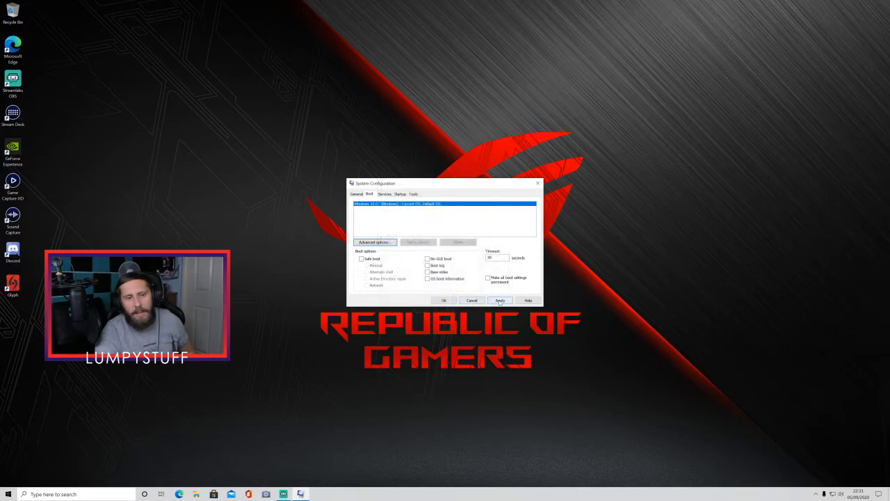